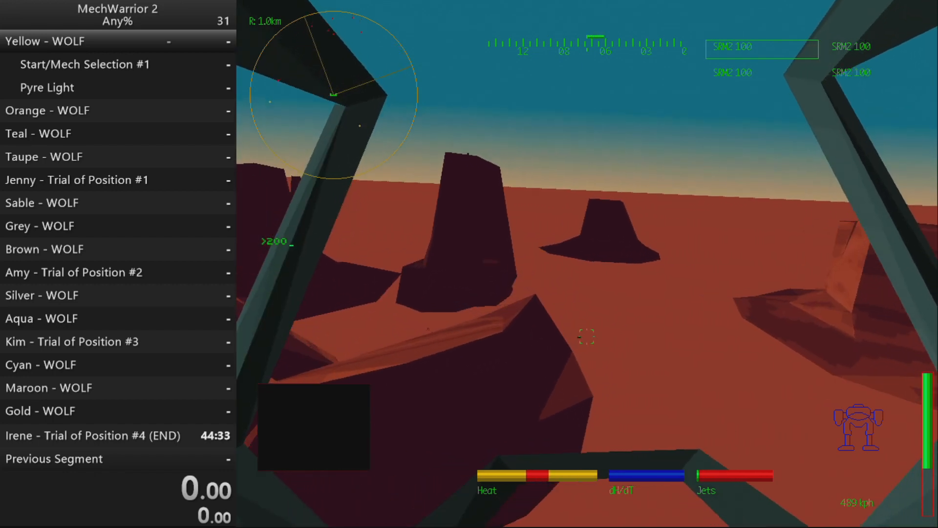
Step: Push the mech to full throttle, about 489 kph, through the red desert canyon
{"action": "key", "text": "w"}
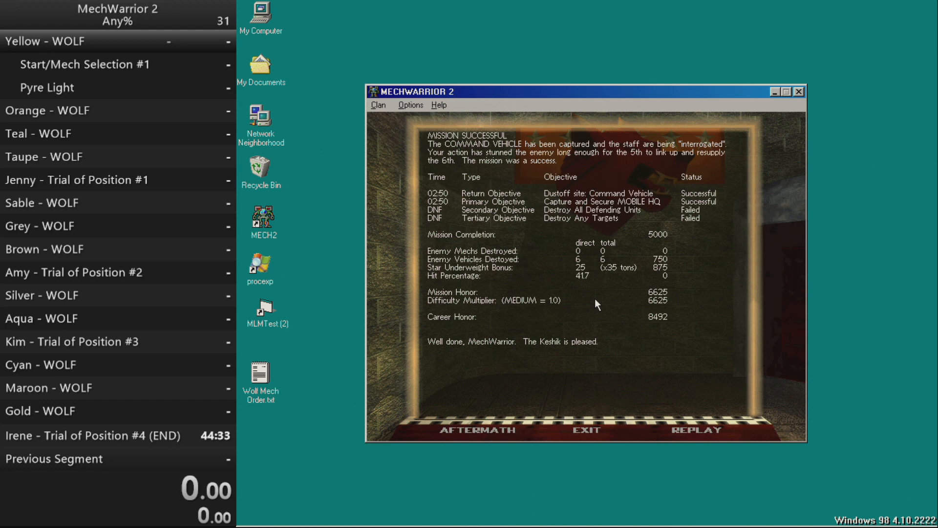
{"action": "mouse_move", "coordinate": [440, 129]}
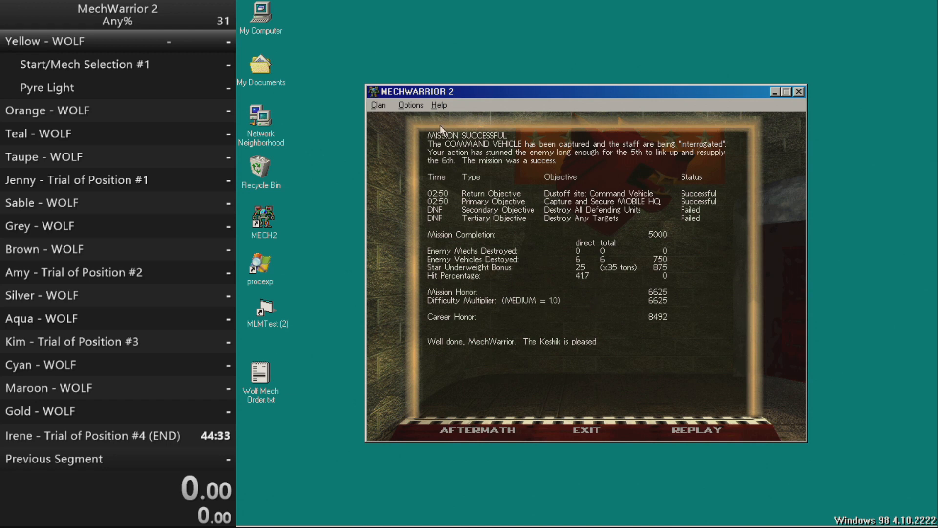
{"action": "mouse_move", "coordinate": [583, 258]}
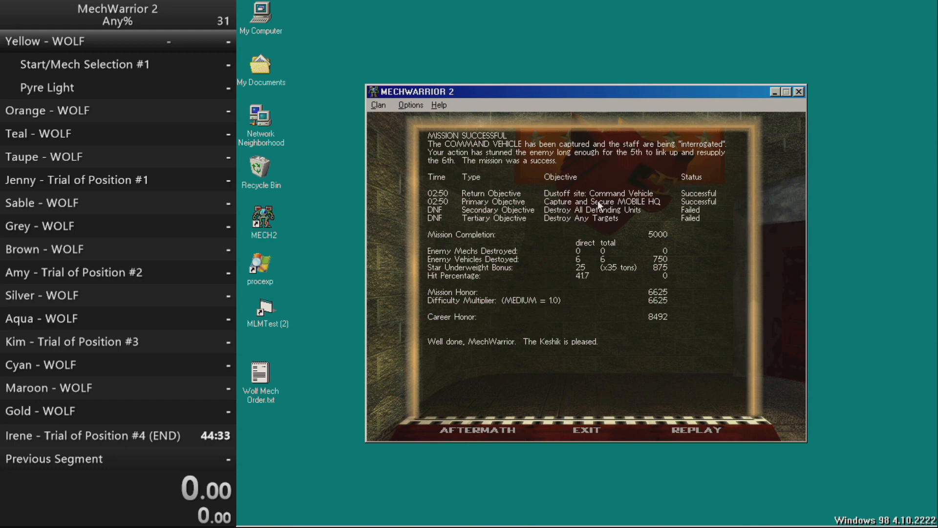
Step: Exit the Mission Successful debriefing screen, leaving a blank game window
{"action": "left_click", "coordinate": [587, 429]}
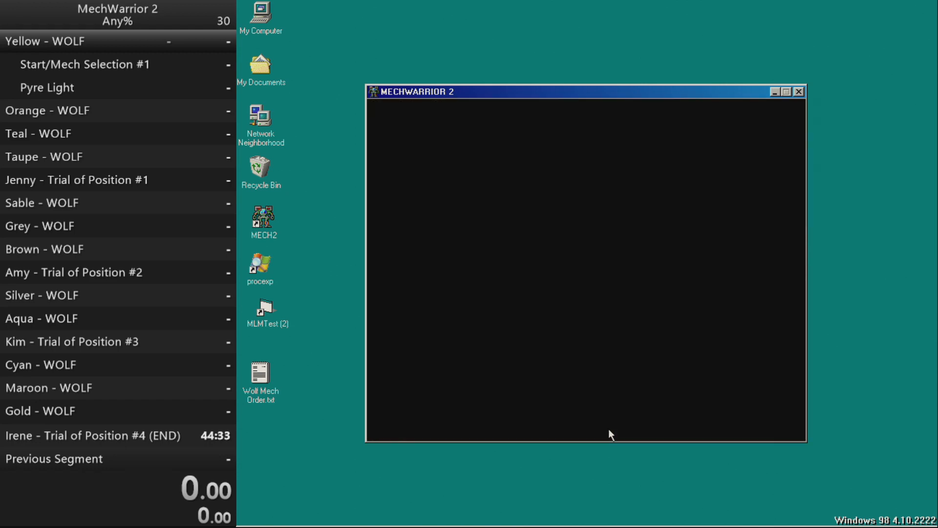